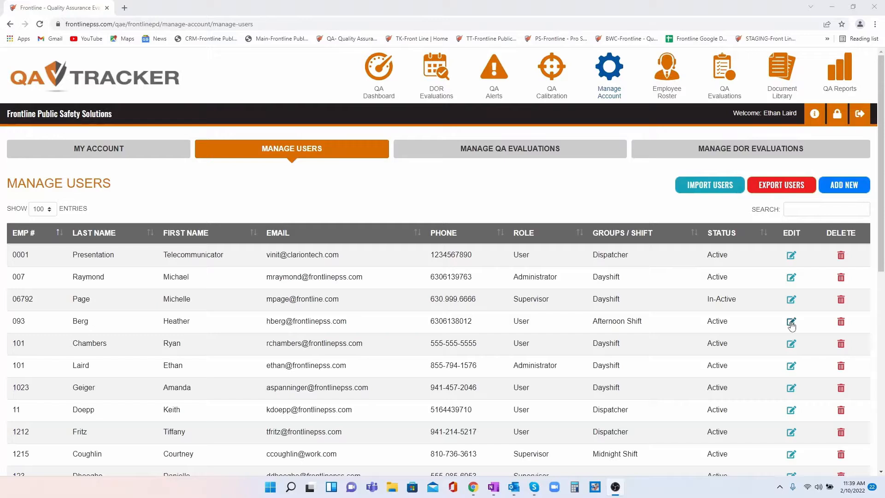
pyautogui.click(790, 321)
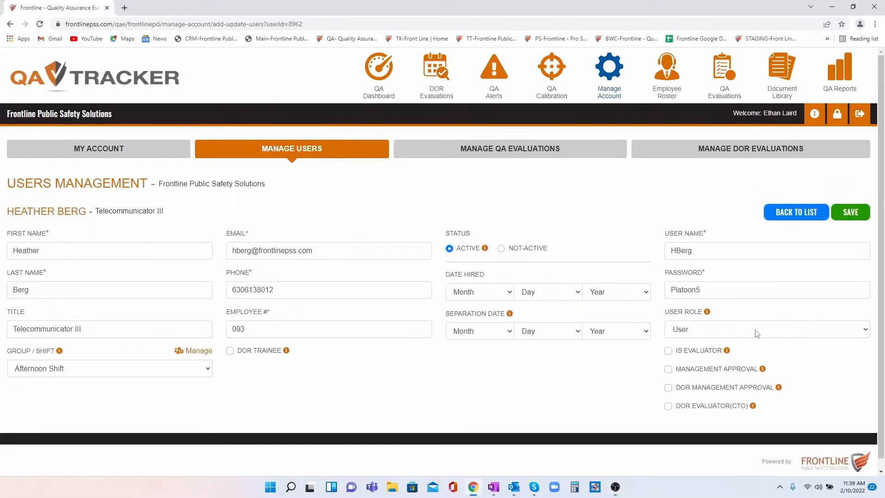
pyautogui.click(669, 406)
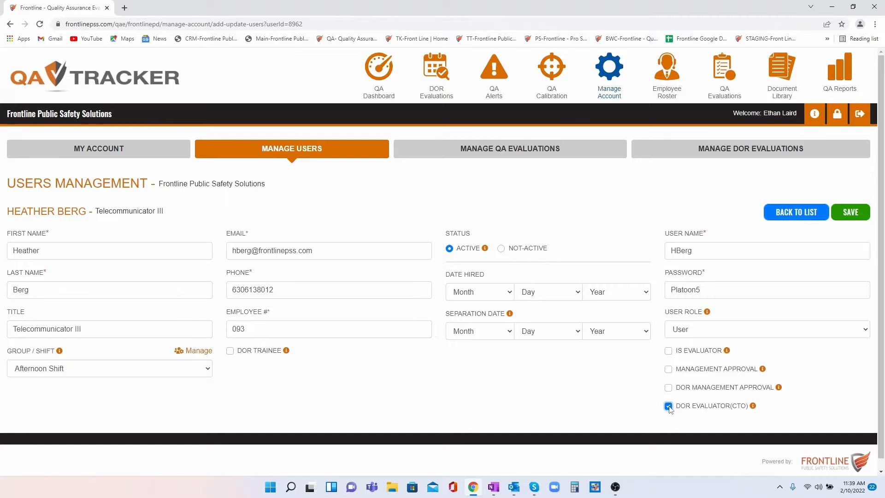
pyautogui.click(668, 405)
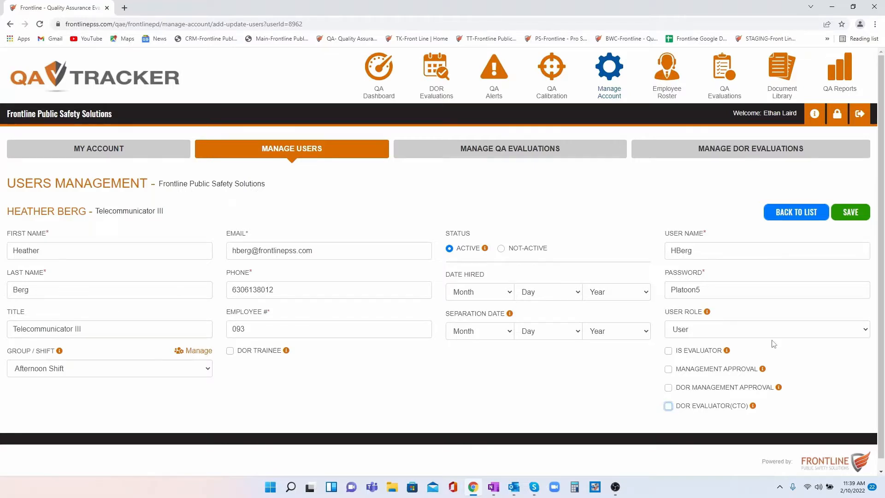
pyautogui.click(796, 212)
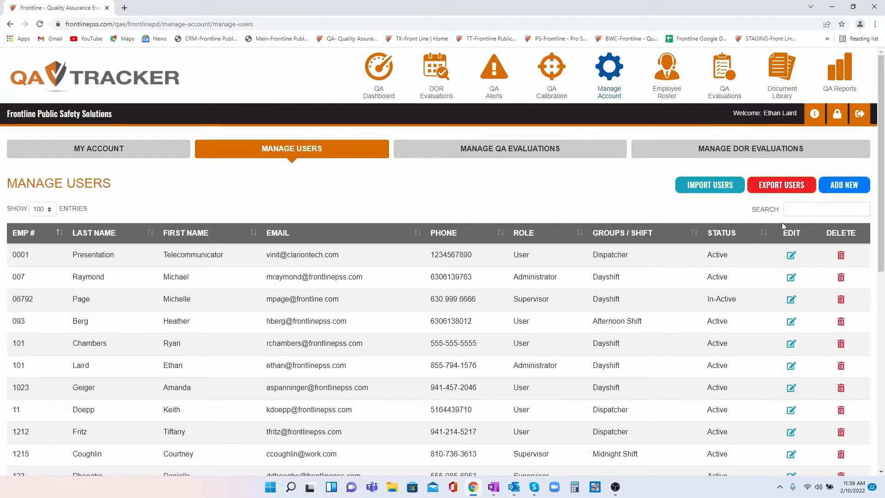
pyautogui.click(791, 299)
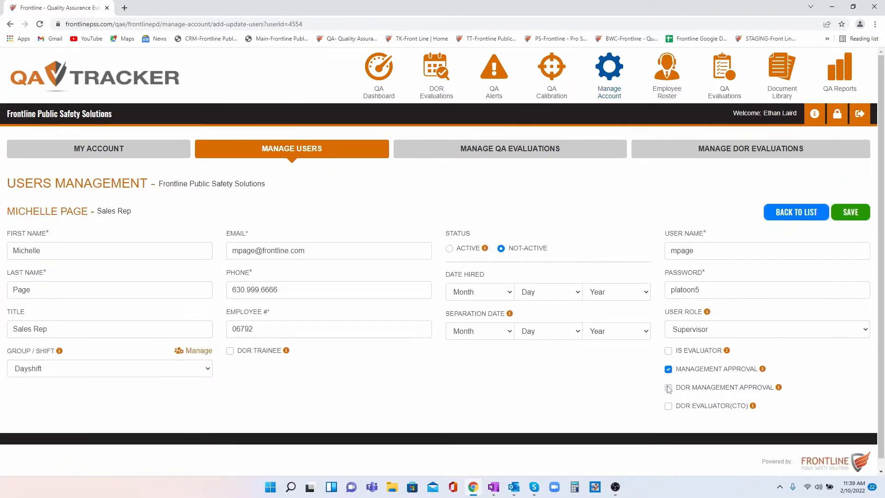
pyautogui.click(668, 387)
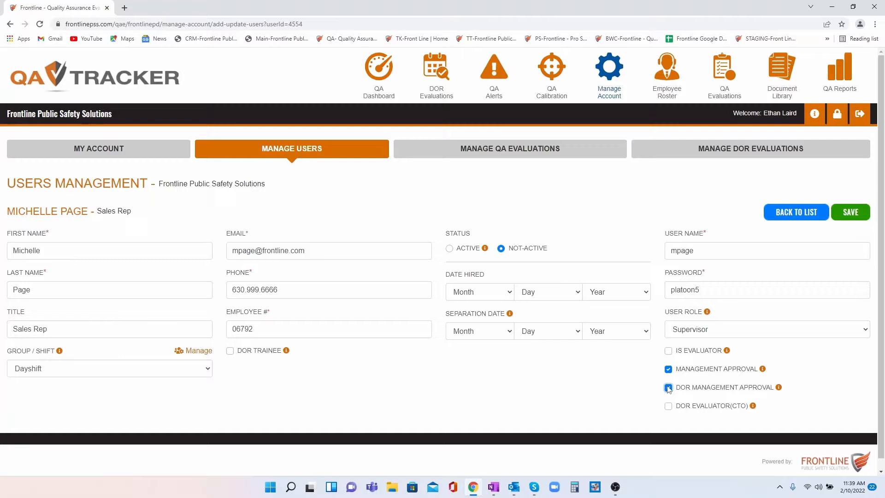
pyautogui.click(667, 387)
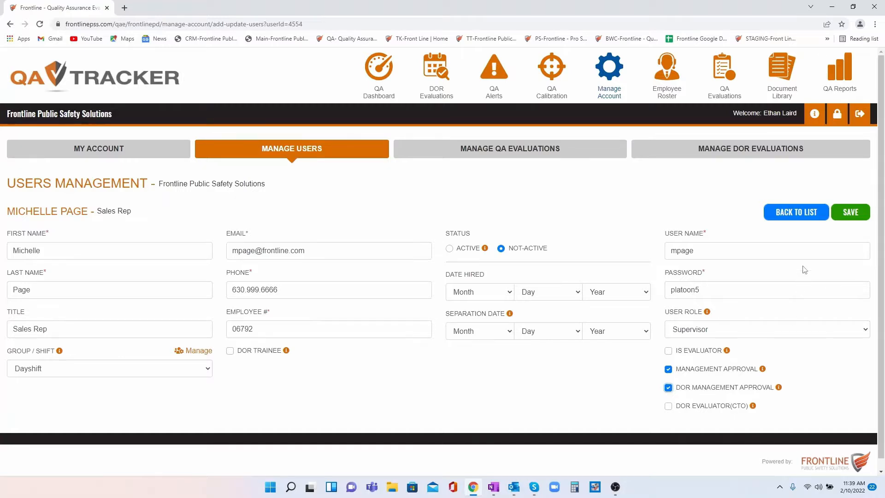
pyautogui.click(795, 212)
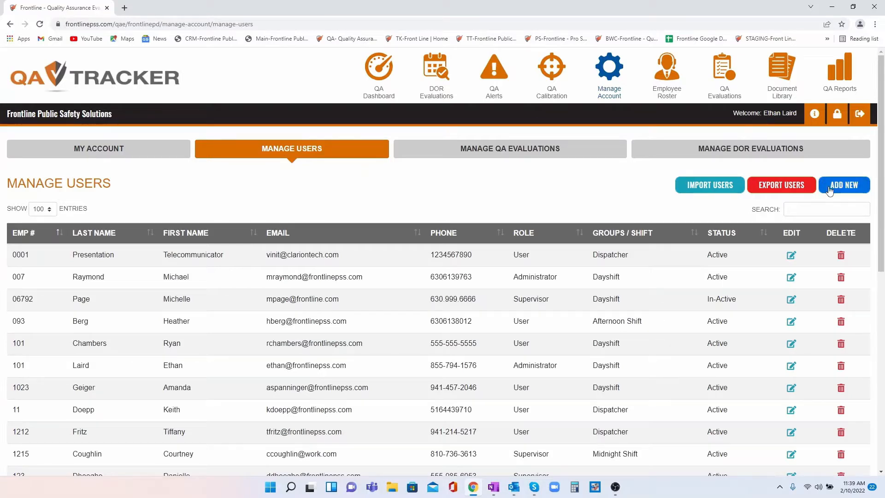
# Step: Start a blank new-user form, then head to the DOR evaluation settings
pyautogui.click(845, 185)
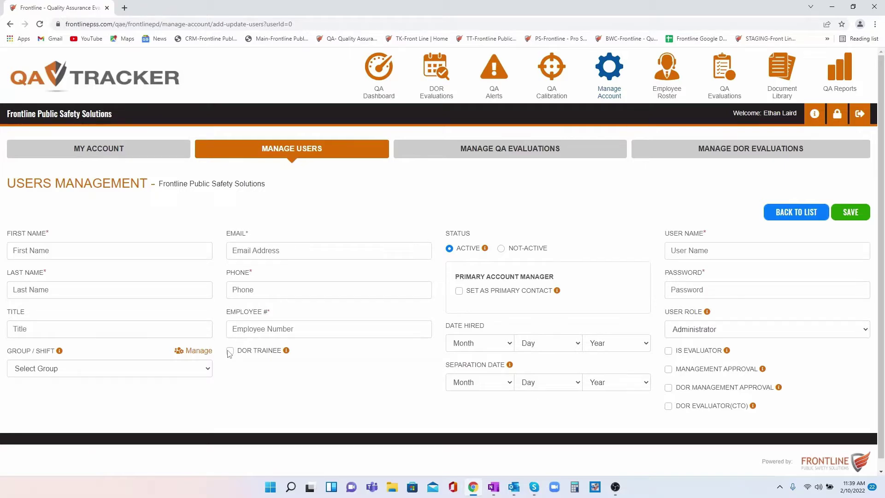
pyautogui.moveTo(341, 270)
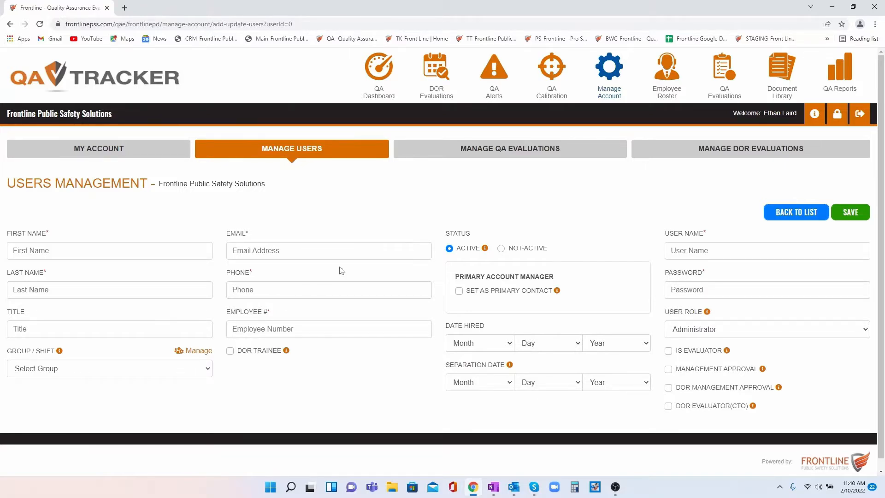
pyautogui.click(750, 149)
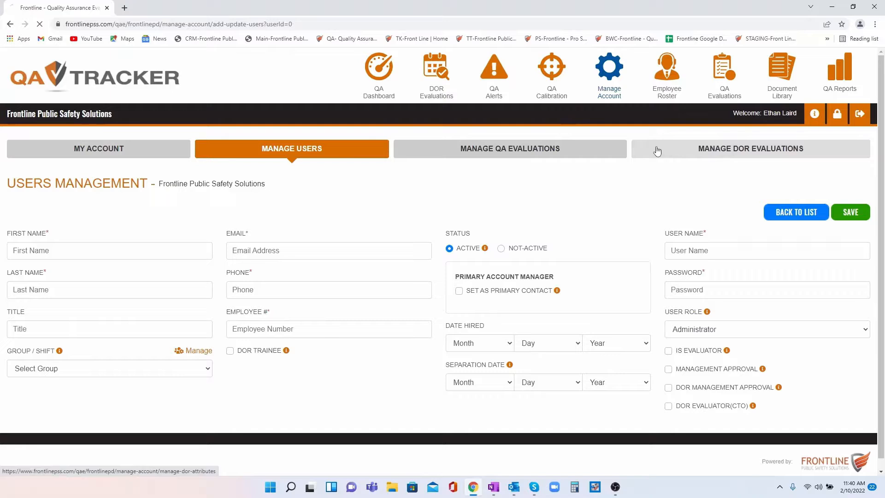
# Step: Show the DOR form attributes and switch to the Questions list grouped by category
pyautogui.click(750, 149)
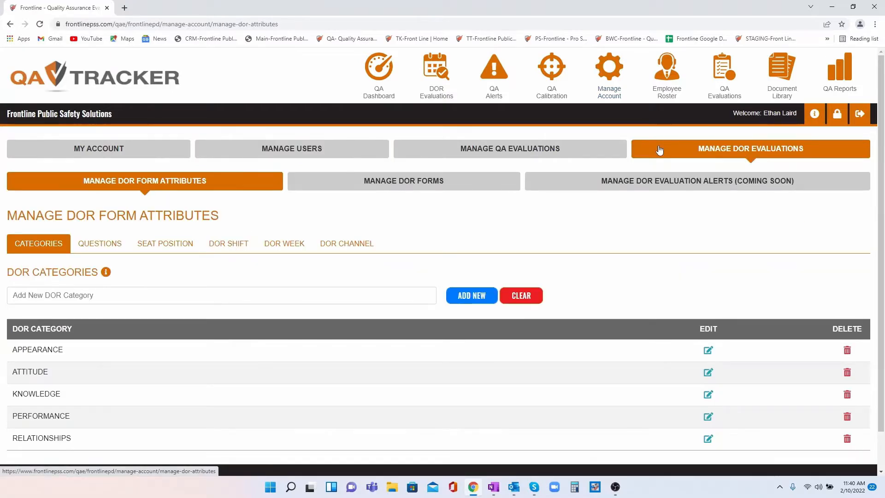
pyautogui.moveTo(661, 143)
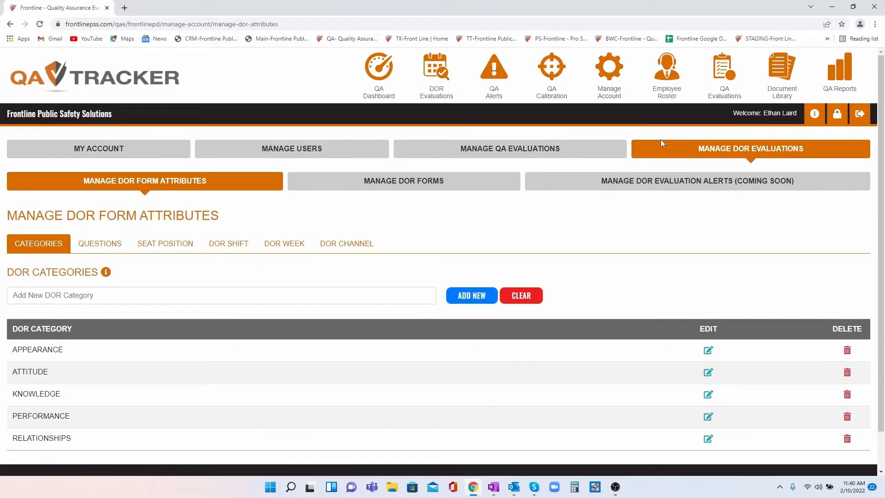
pyautogui.moveTo(599, 235)
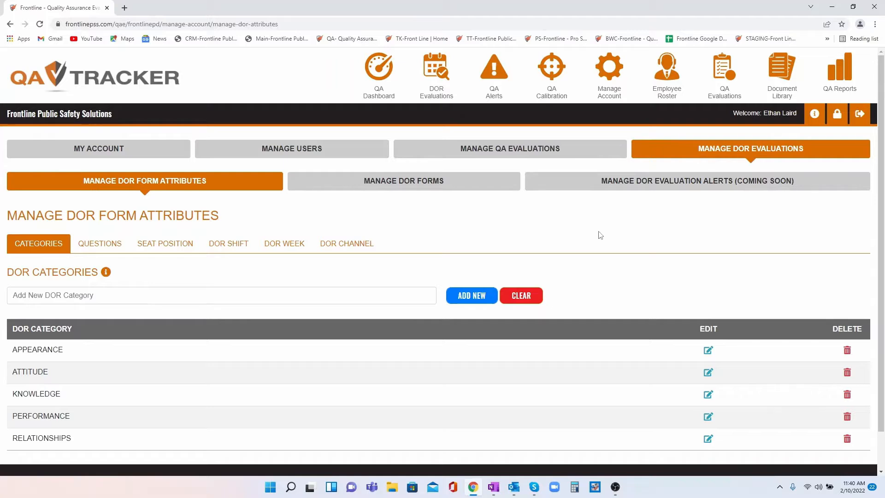
pyautogui.moveTo(566, 234)
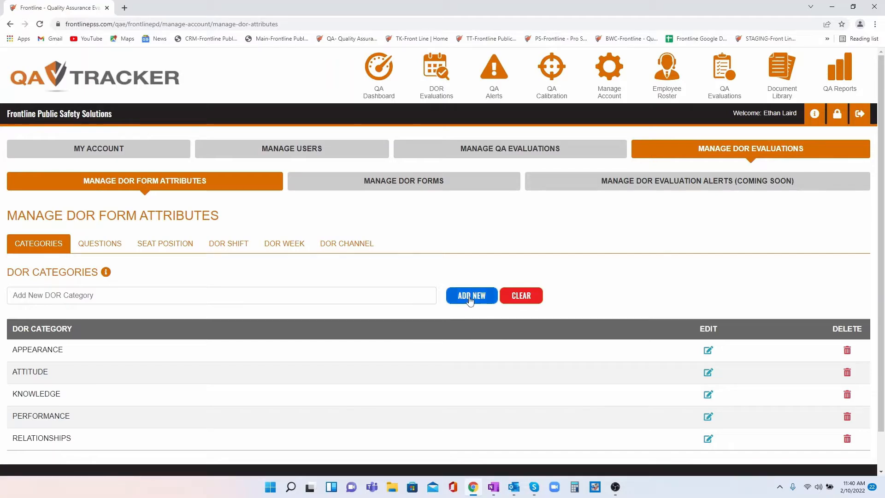
pyautogui.moveTo(708, 350)
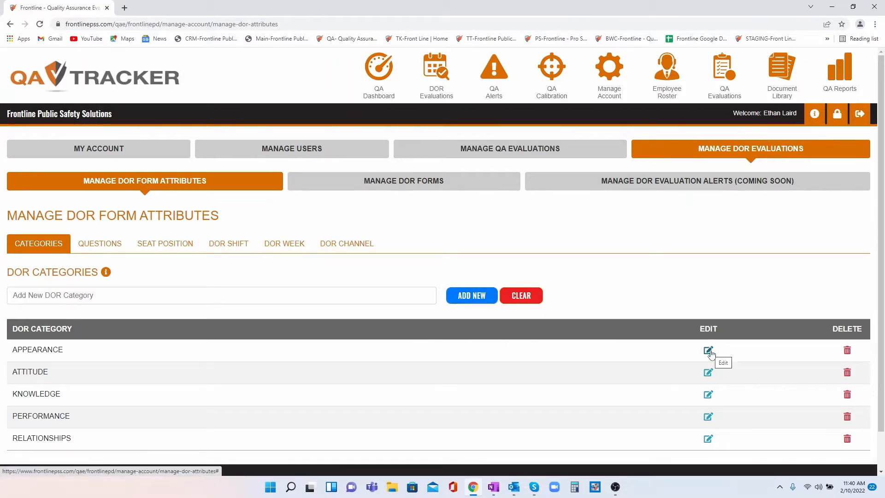
pyautogui.moveTo(847, 350)
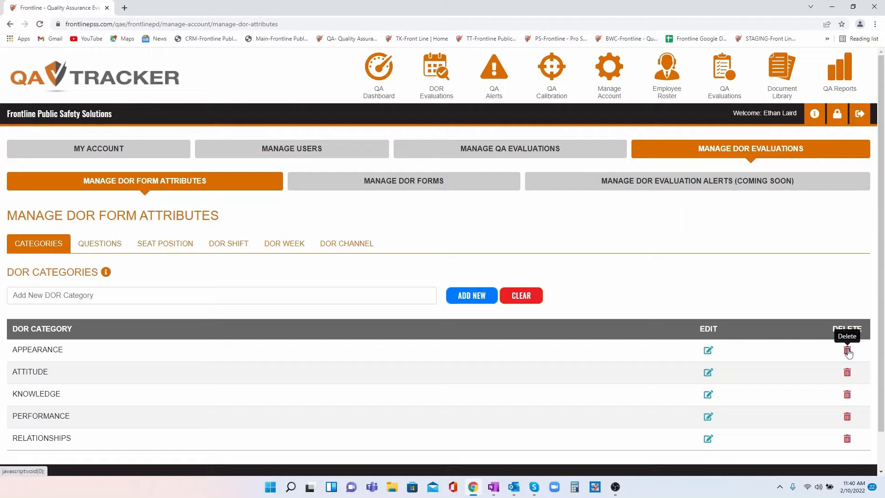
pyautogui.click(100, 243)
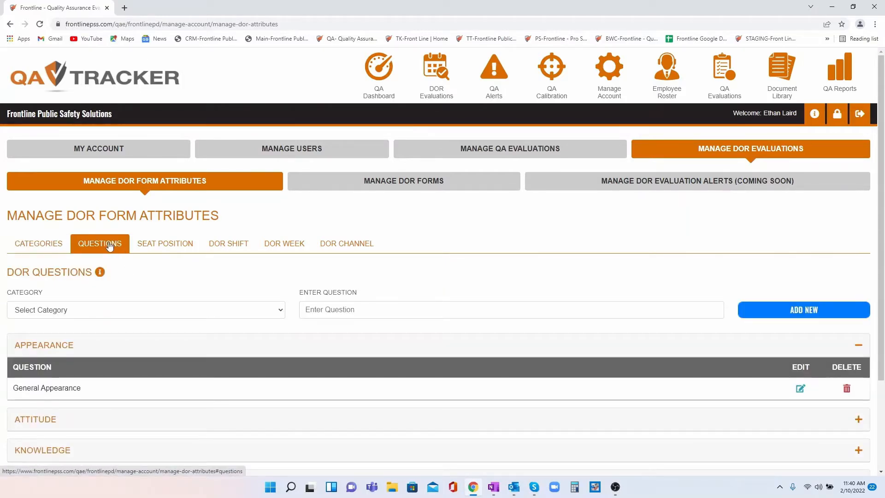
pyautogui.moveTo(644, 343)
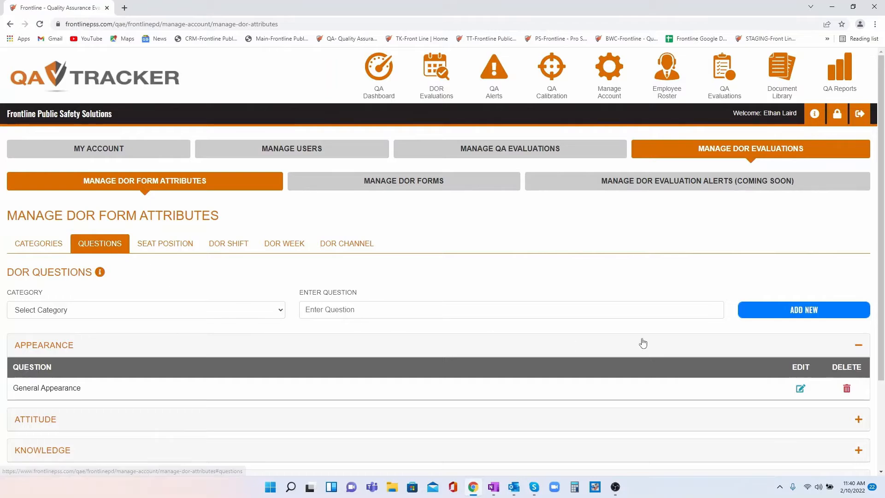
pyautogui.moveTo(789, 317)
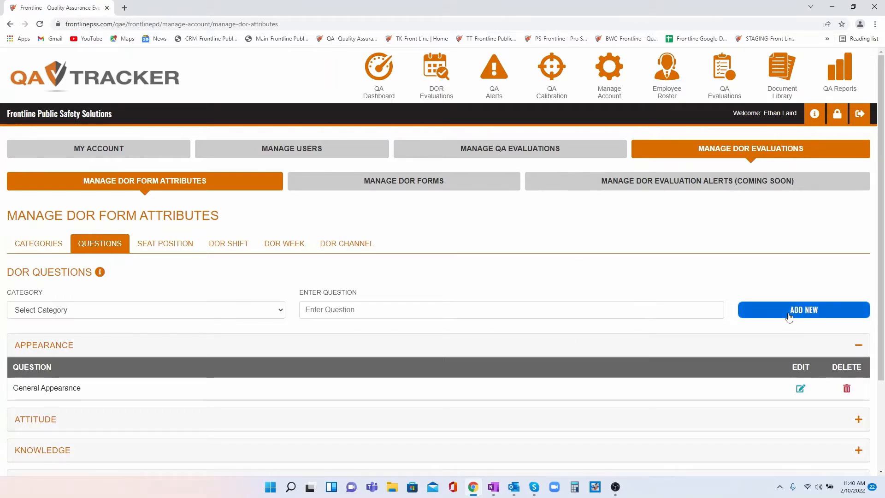
pyautogui.moveTo(800, 389)
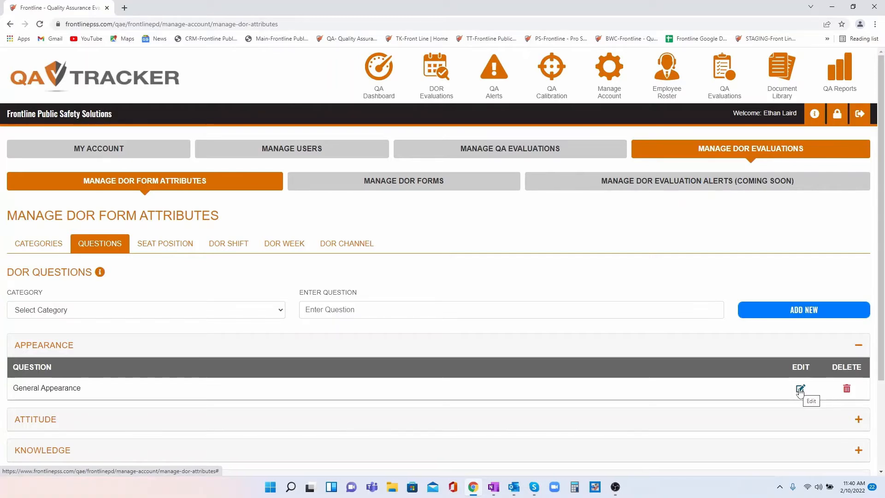
pyautogui.moveTo(846, 389)
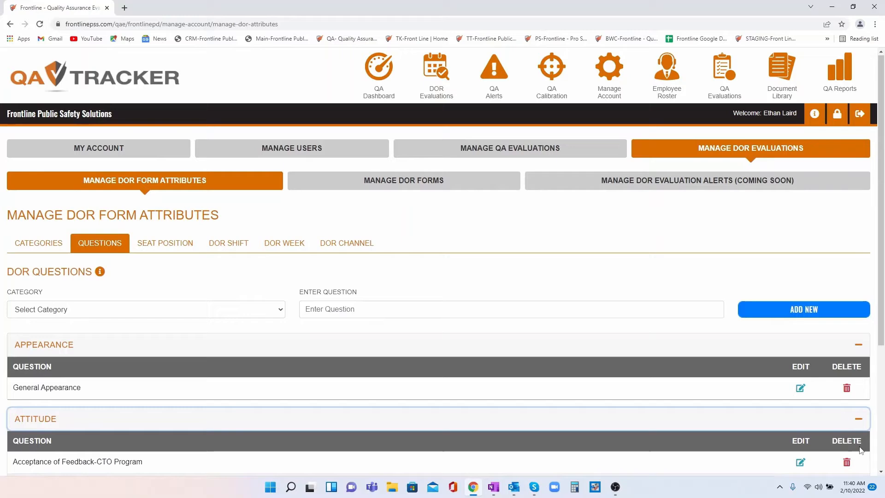
# Step: Scroll down to the Attitude question group beneath Appearance
pyautogui.scroll(-3)
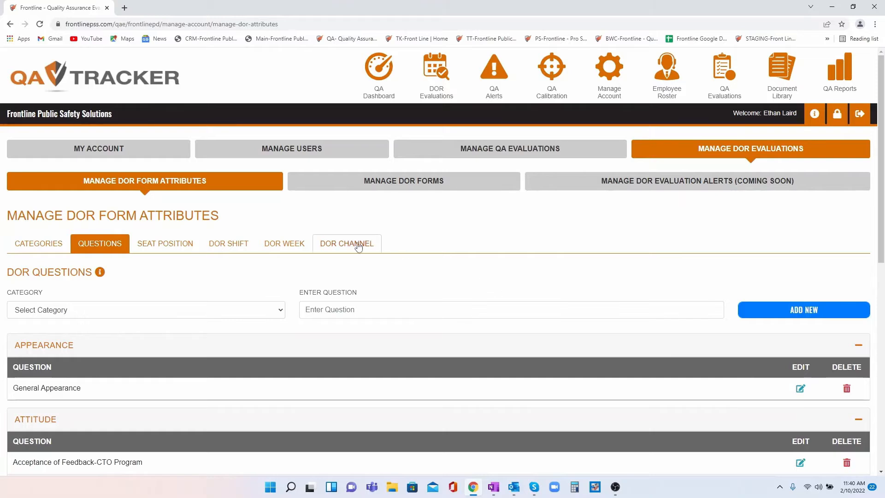
# Step: Review the Seat Position, DOR Shift and DOR Week lists, ending on DOR Channel
pyautogui.click(165, 244)
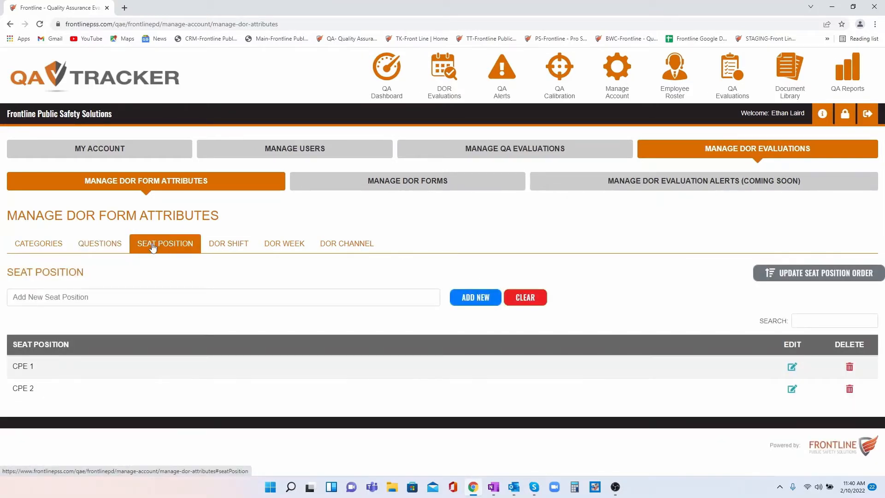
pyautogui.click(229, 243)
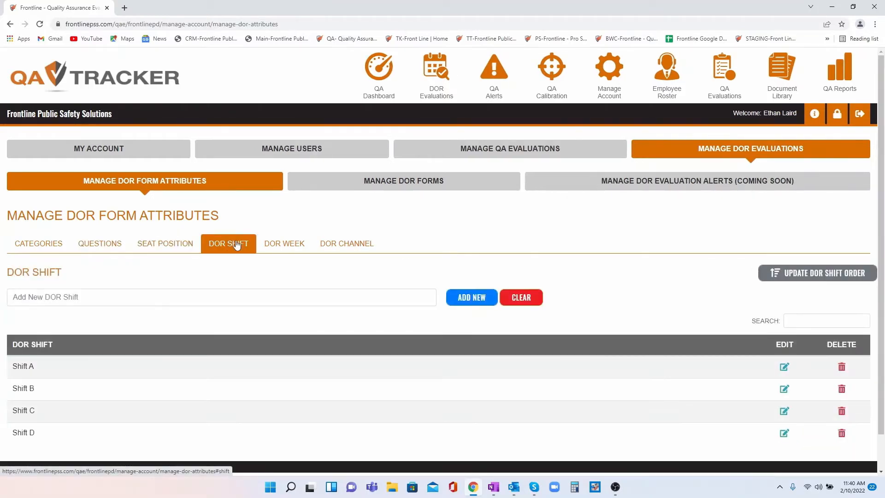
pyautogui.click(284, 243)
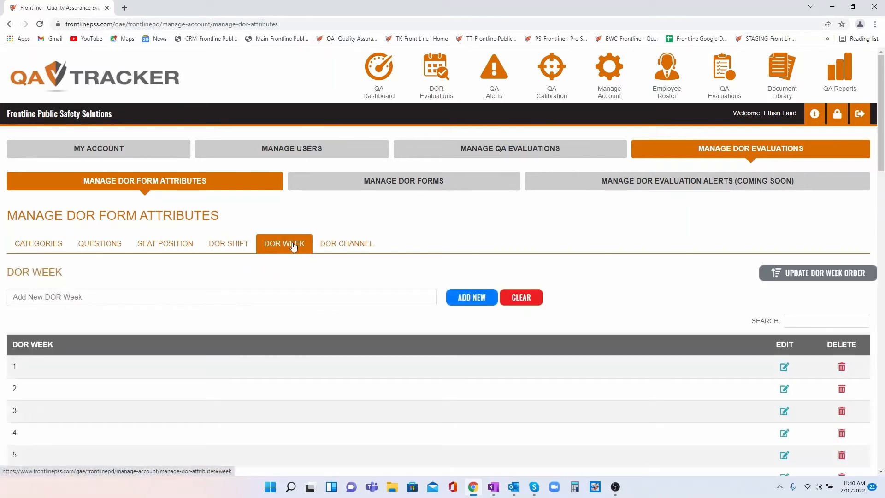
pyautogui.scroll(-3)
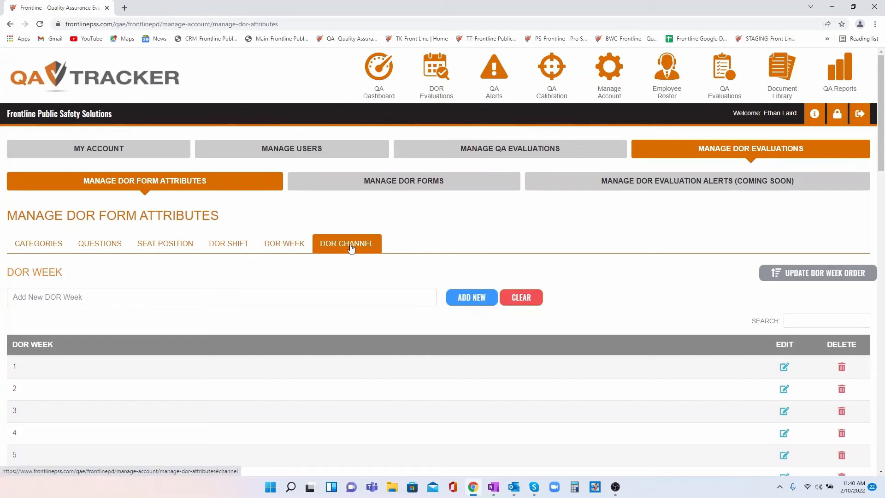
pyautogui.click(347, 243)
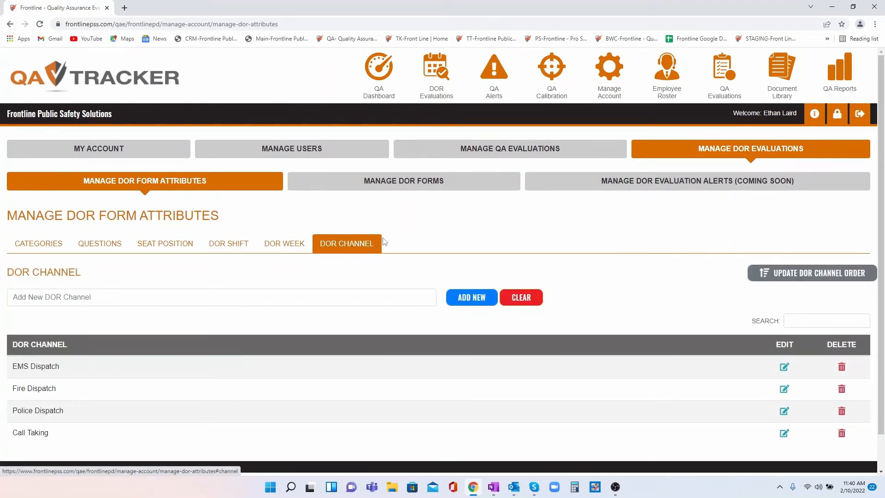
# Step: List the DOR forms and choose Frontline Test DOR Form for editing
pyautogui.click(403, 181)
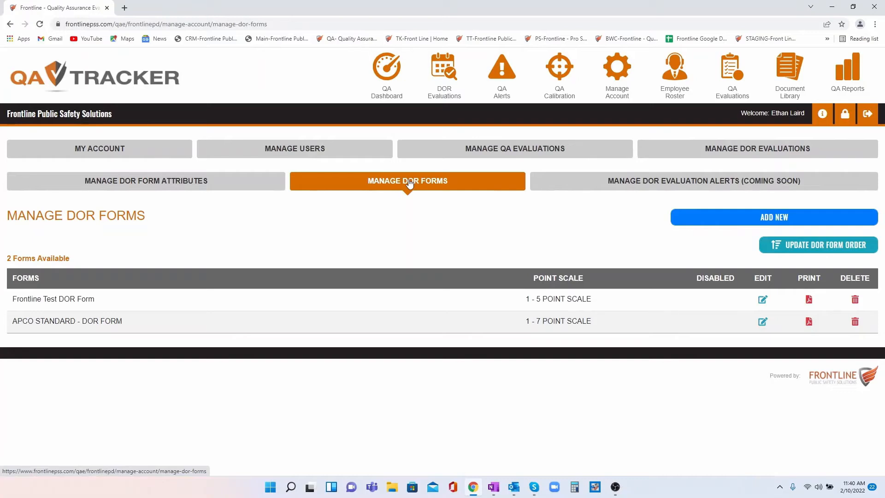
pyautogui.moveTo(589, 222)
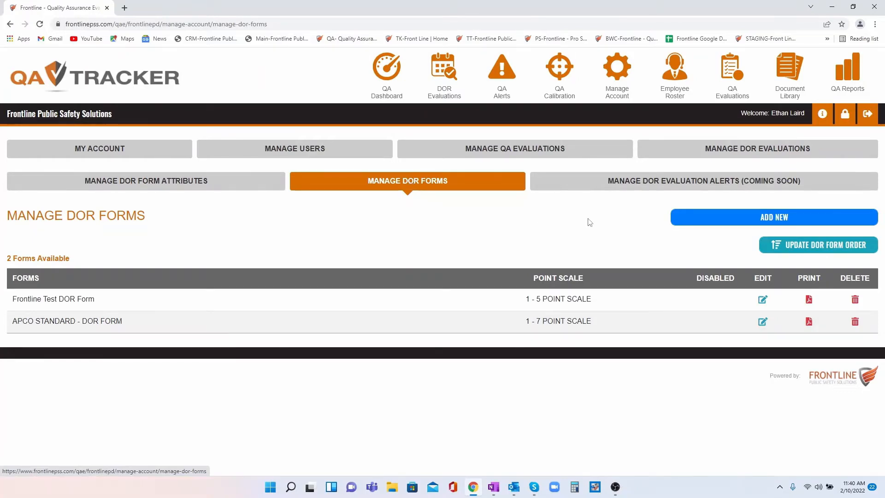
pyautogui.moveTo(579, 299)
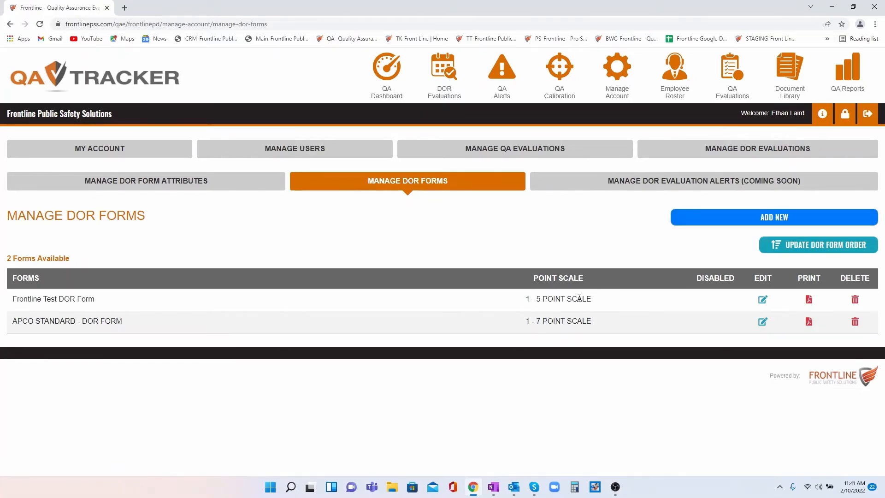
pyautogui.moveTo(544, 321)
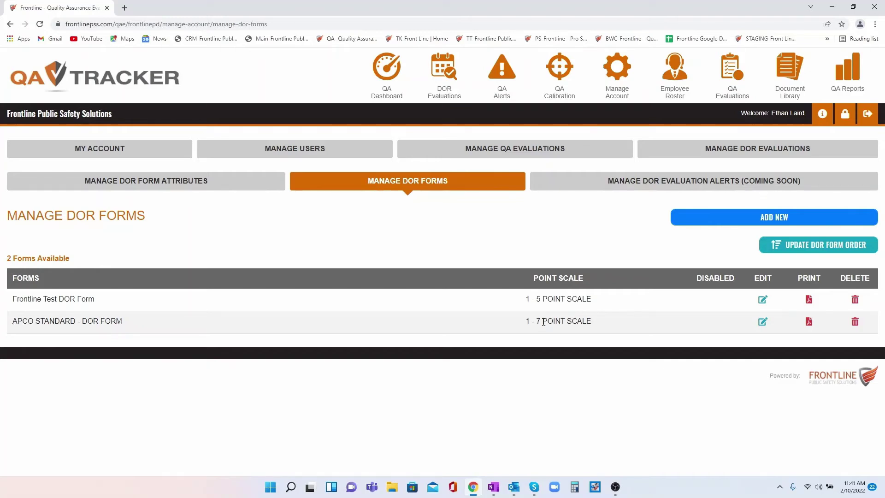
pyautogui.click(761, 299)
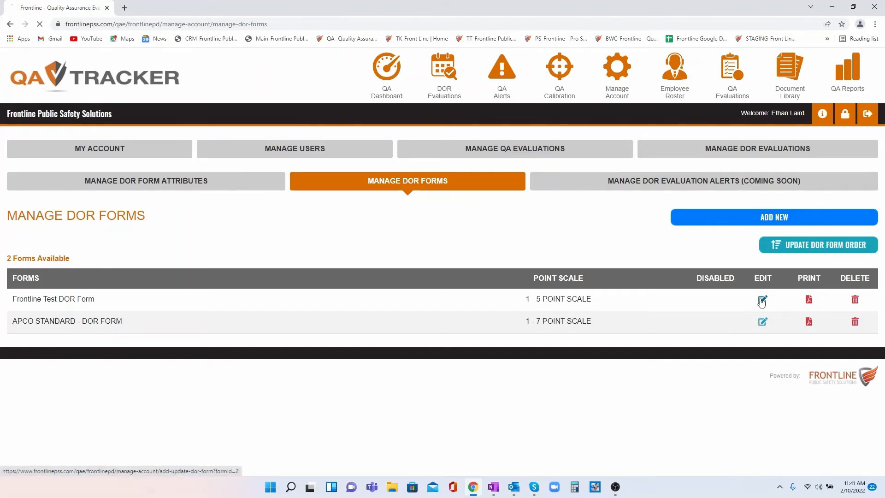
# Step: Load the Frontline Test DOR Form editor showing its 1–5 scale Performance questions
pyautogui.click(761, 299)
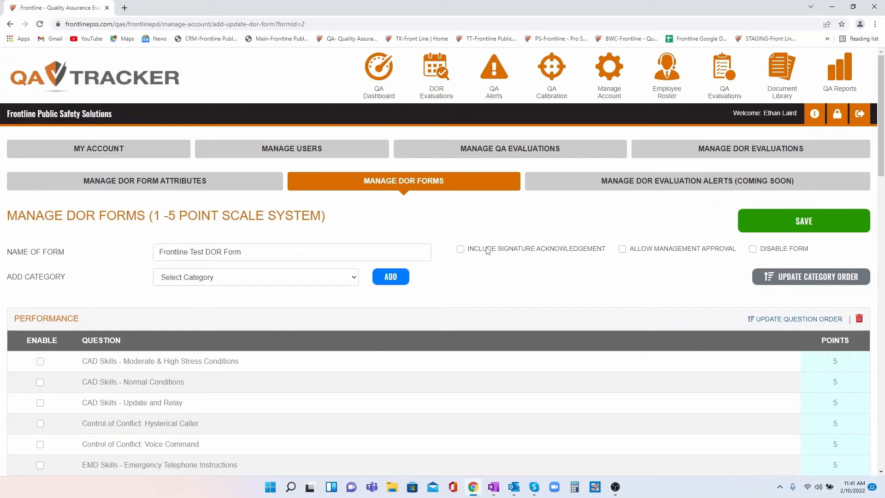
pyautogui.moveTo(678, 251)
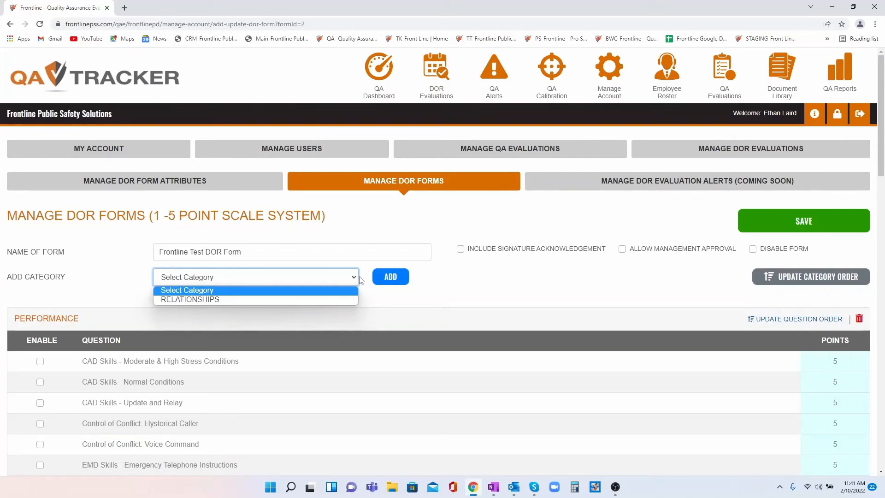
pyautogui.moveTo(404, 333)
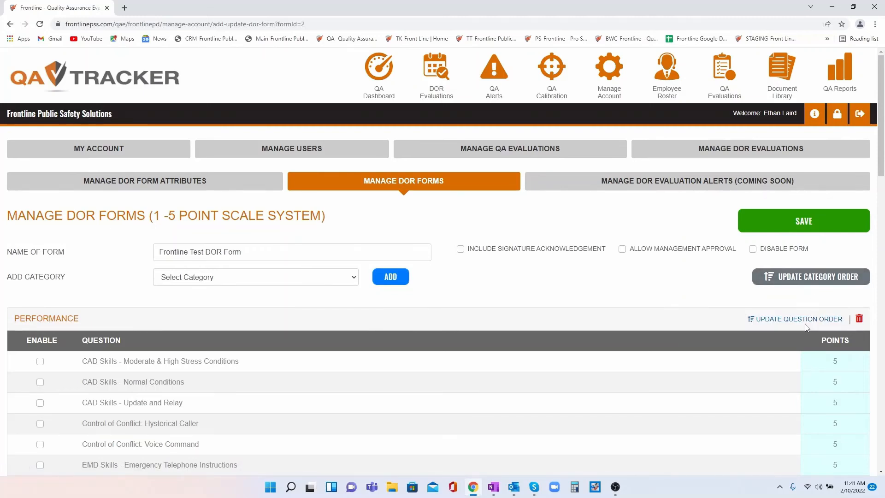
pyautogui.moveTo(686, 180)
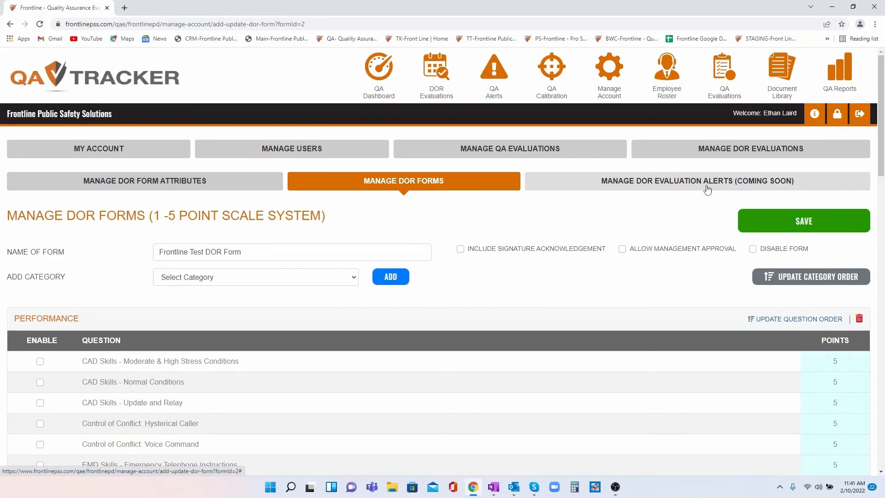
pyautogui.moveTo(688, 186)
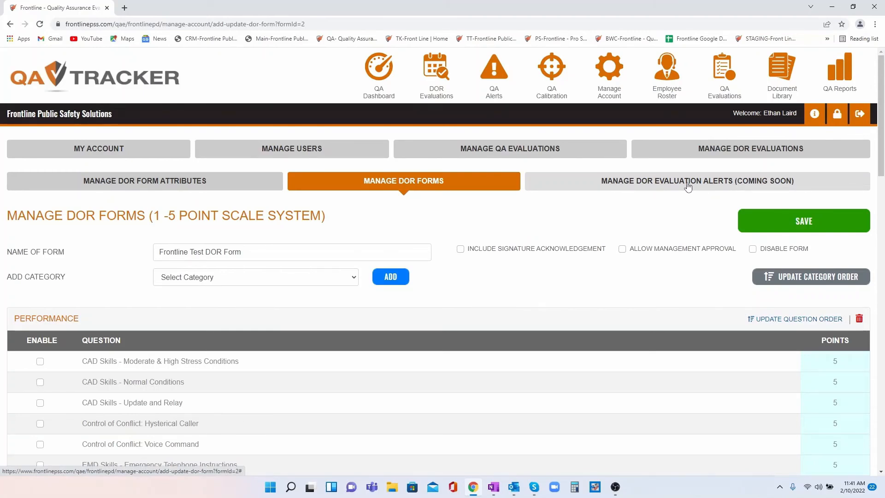
pyautogui.moveTo(654, 201)
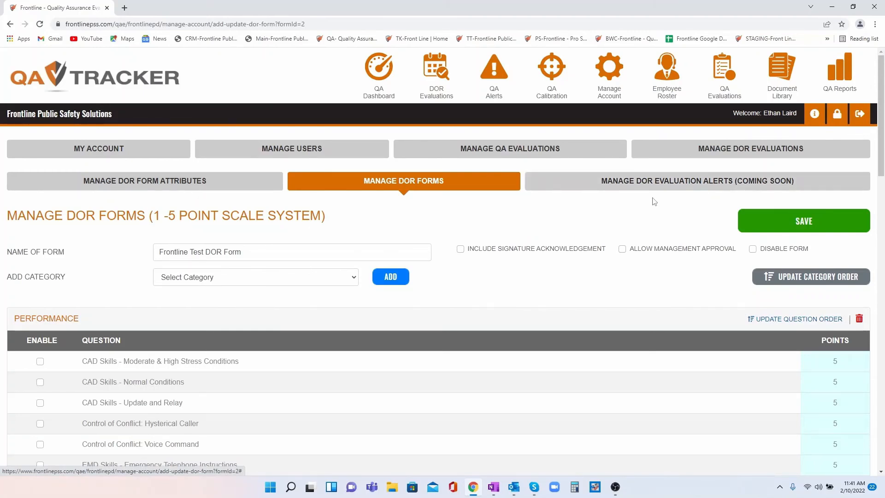